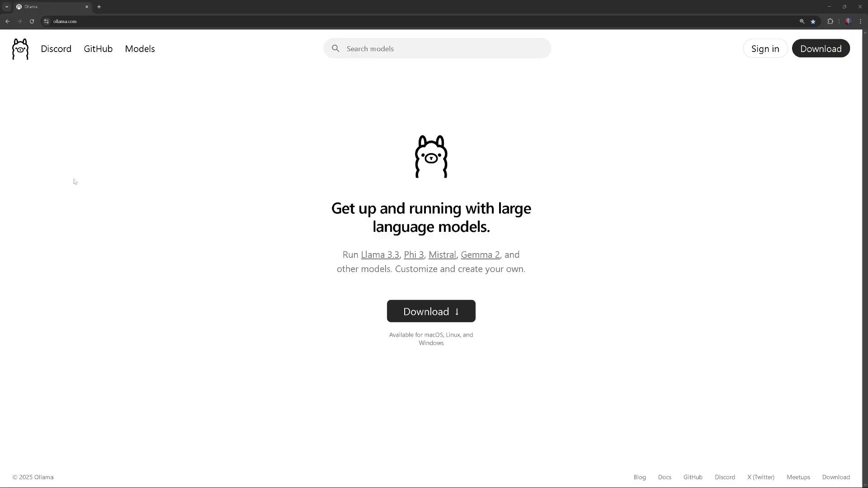
pyautogui.moveTo(228, 299)
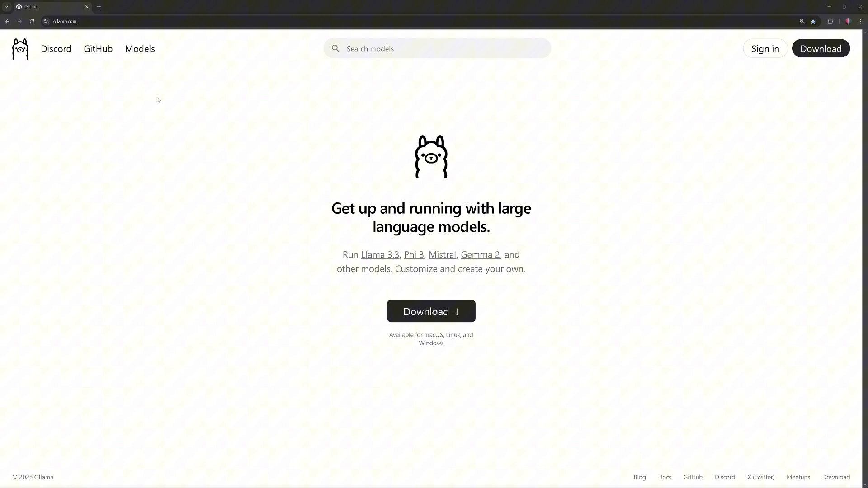
# Search Ollama models for 'dolphin 3' and open the dolphin3 model page
pyautogui.click(140, 49)
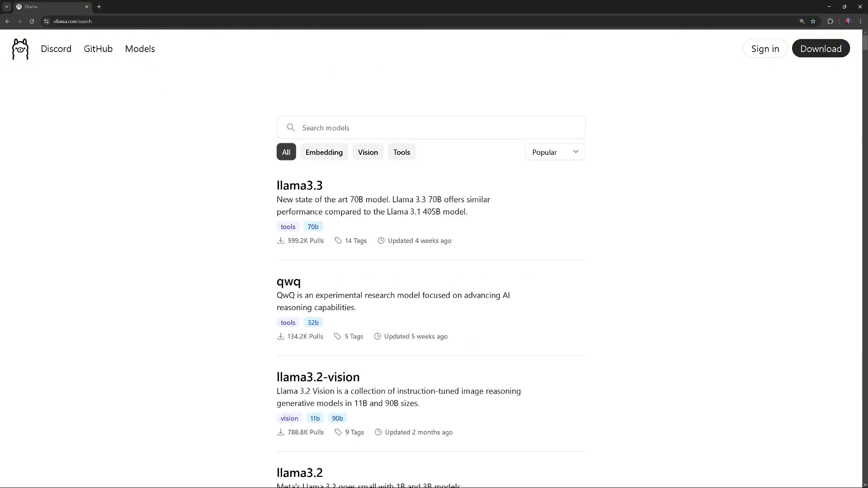
pyautogui.write('dolphin 3')
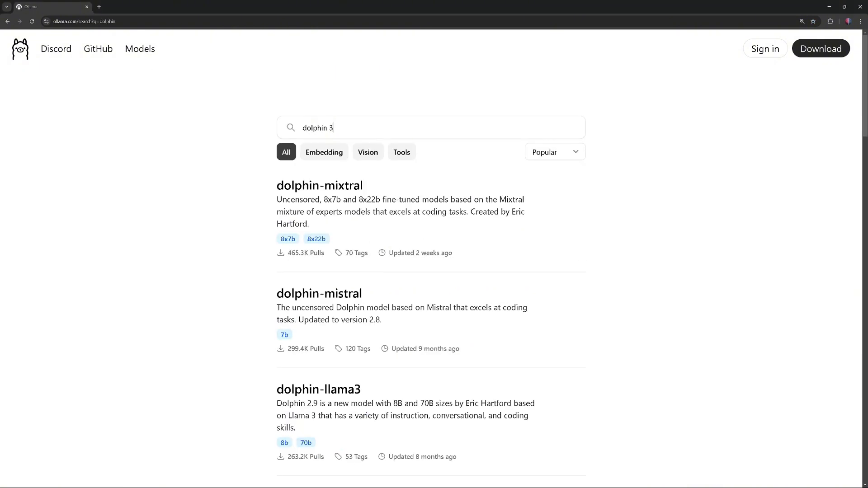
pyautogui.press('Return')
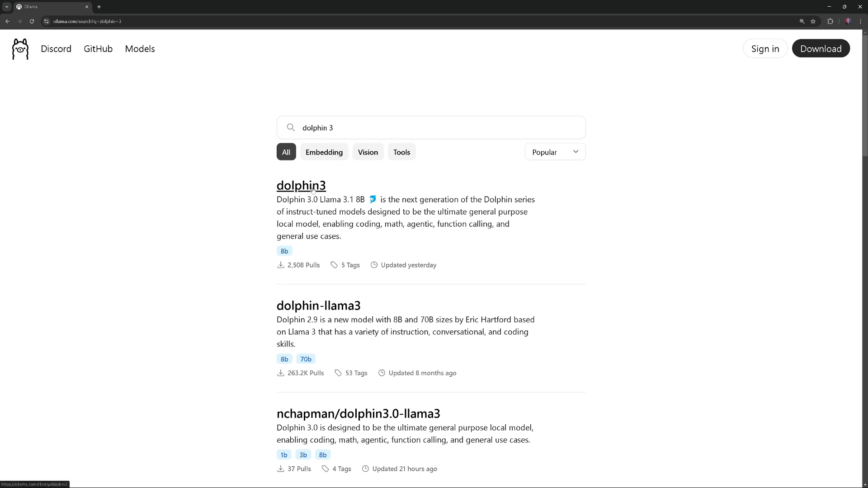
pyautogui.click(301, 185)
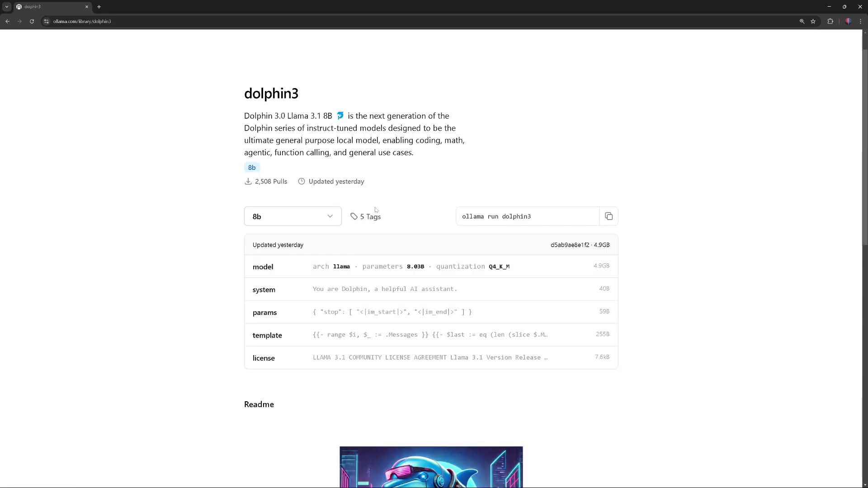
pyautogui.moveTo(320, 267)
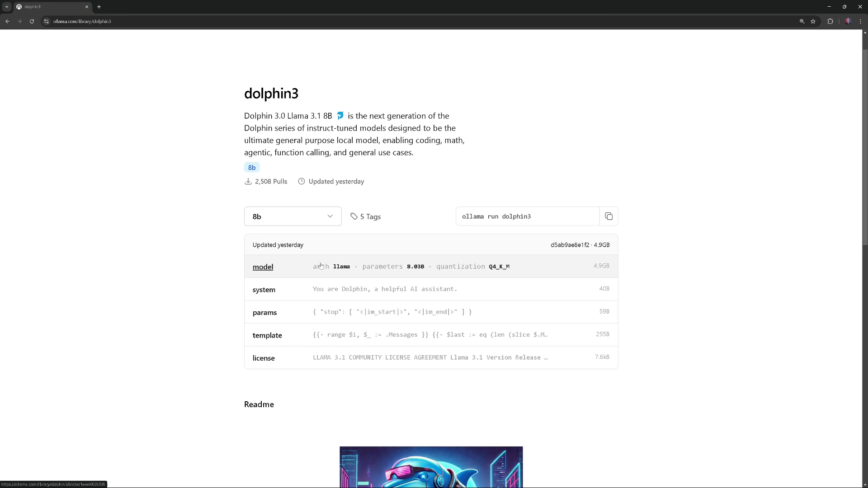
pyautogui.moveTo(490, 269)
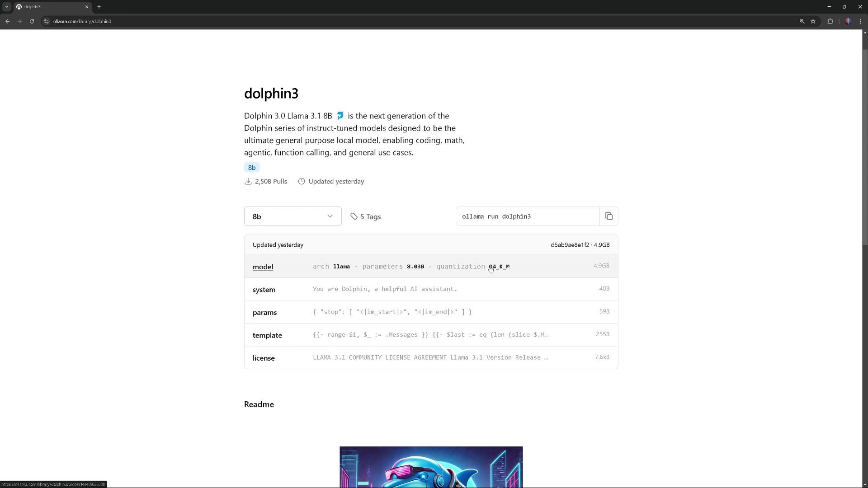
# Open the 8b-llama3.1-q8_0 tag page from the full dolphin3 tag list
pyautogui.click(293, 216)
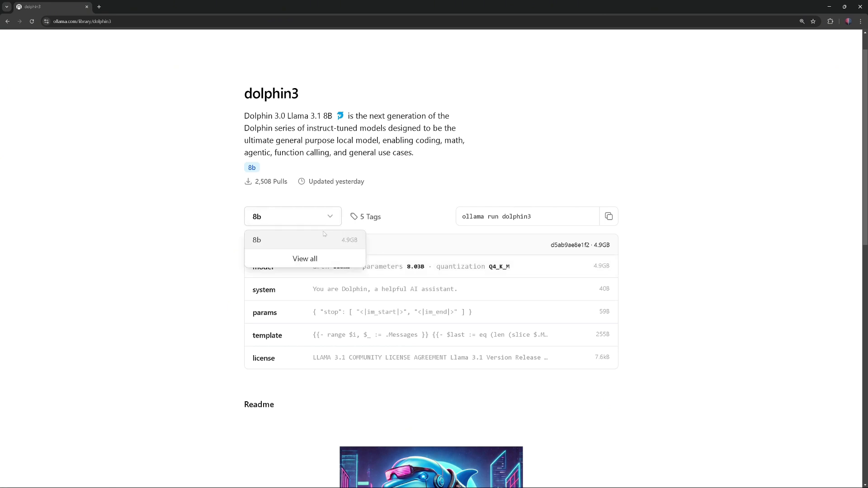
pyautogui.click(305, 259)
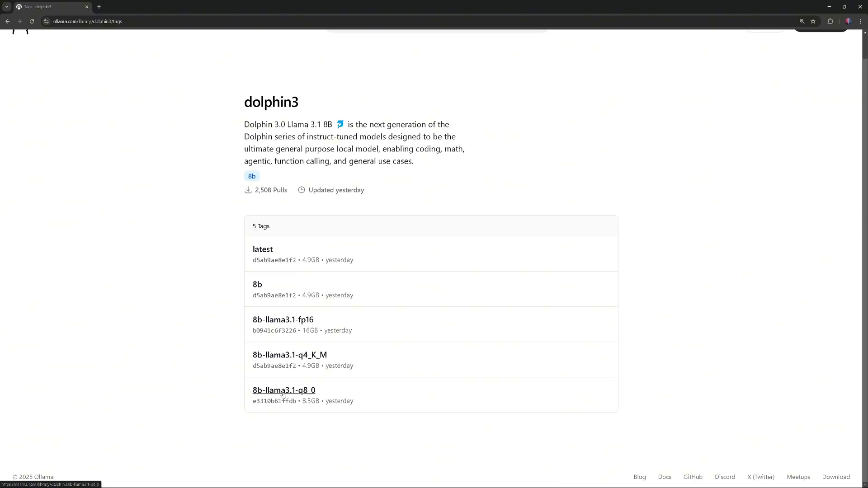
pyautogui.click(284, 391)
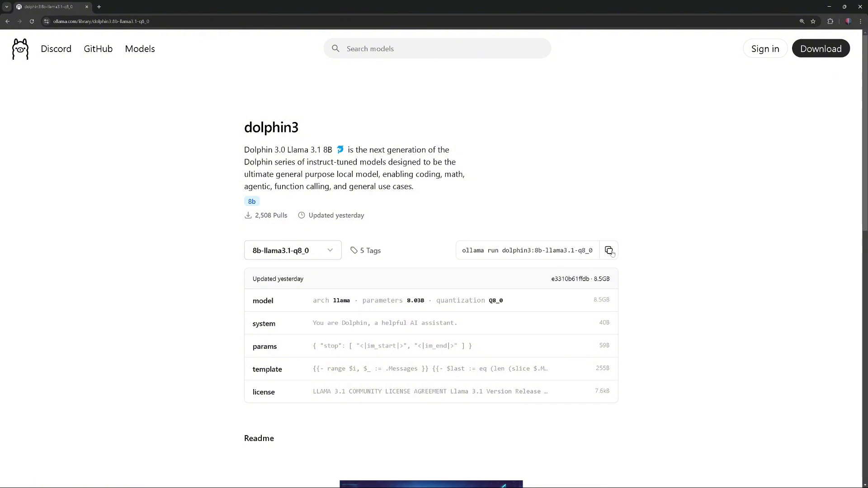
# Copy 'ollama run dolphin3:8b-llama3.1-q8_0' and run it in Command Prompt
pyautogui.click(609, 250)
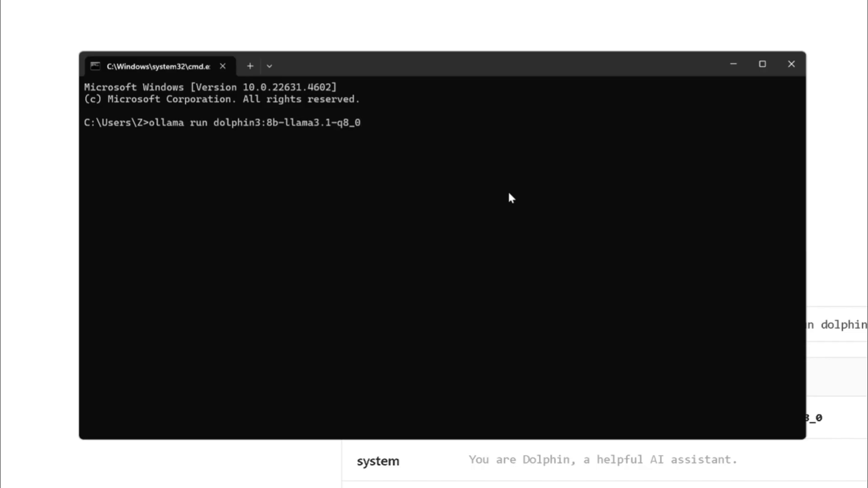
pyautogui.press('Return')
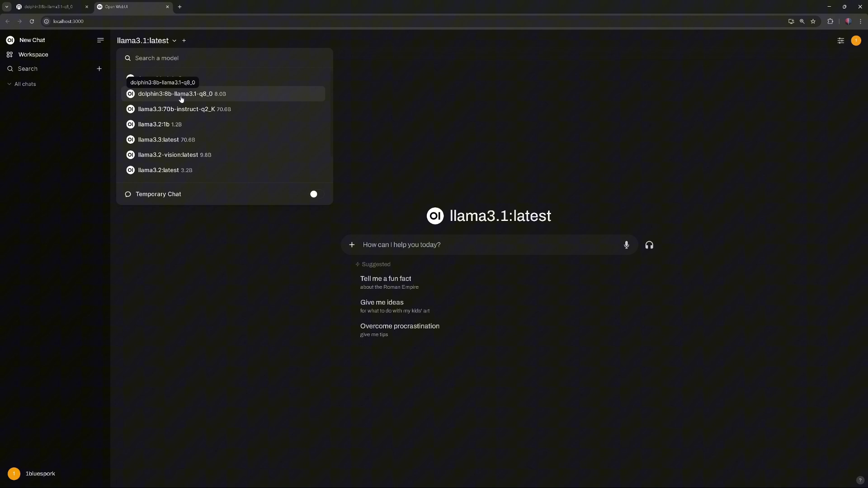
# Pick dolphin3:8b-llama3.1-q8_0 in the chat's model selector instead of llama3.1:latest
pyautogui.click(182, 94)
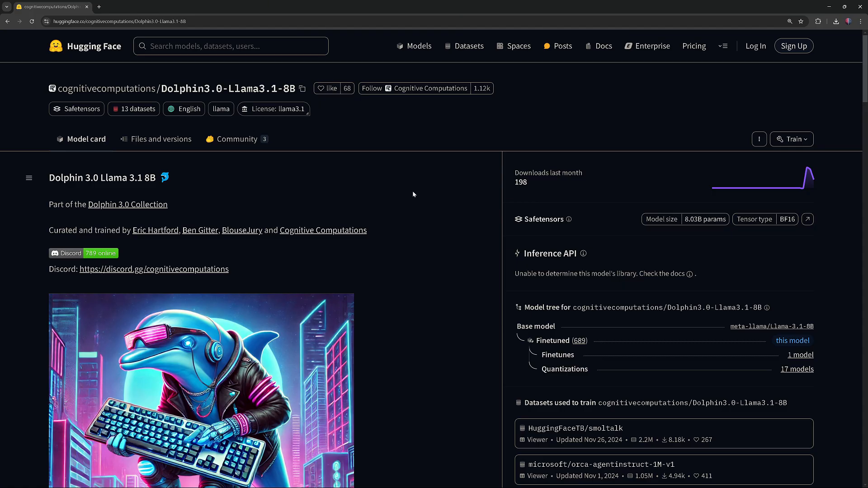
# Read the Dolphin3.0 model card's System Prompt section, then return to Open WebUI
pyautogui.scroll(-3)
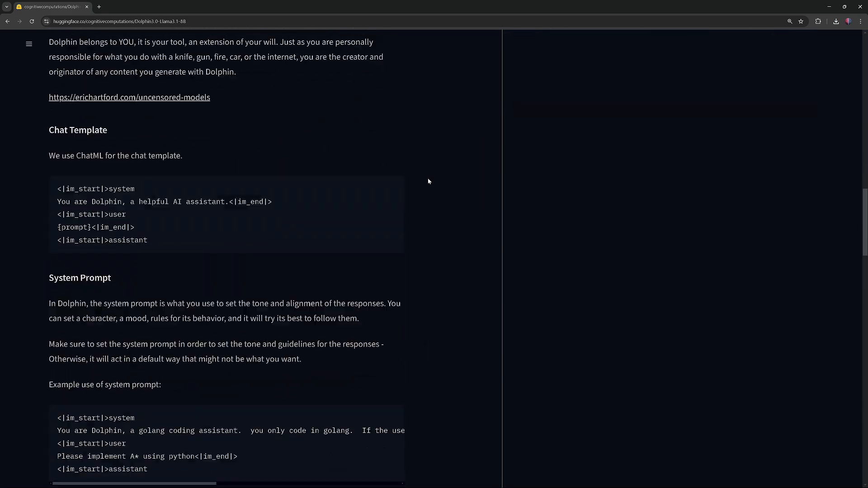
pyautogui.scroll(-3)
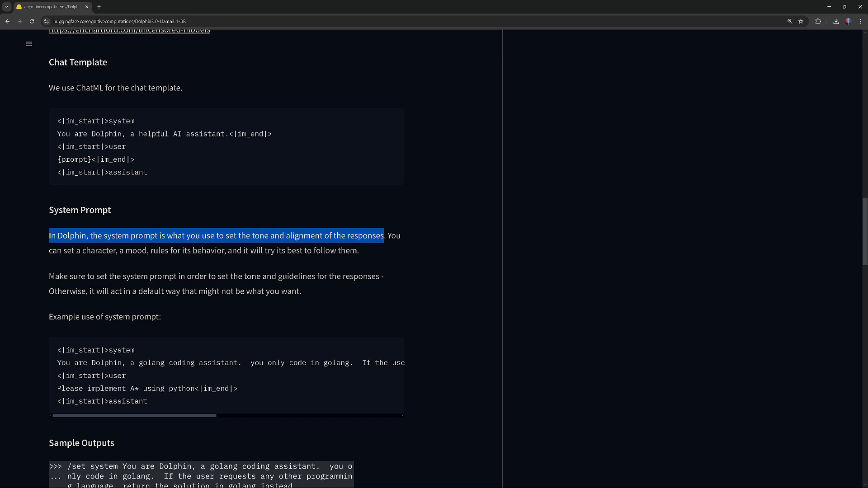
pyautogui.moveTo(140, 287)
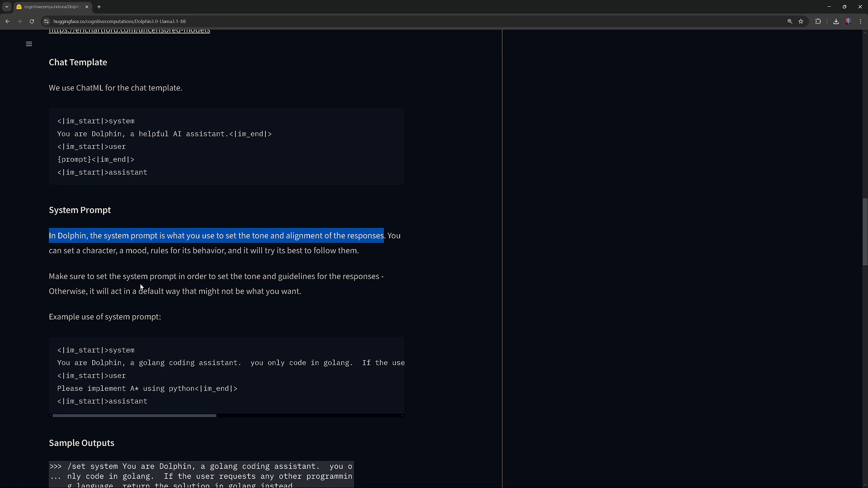
pyautogui.moveTo(37, 281)
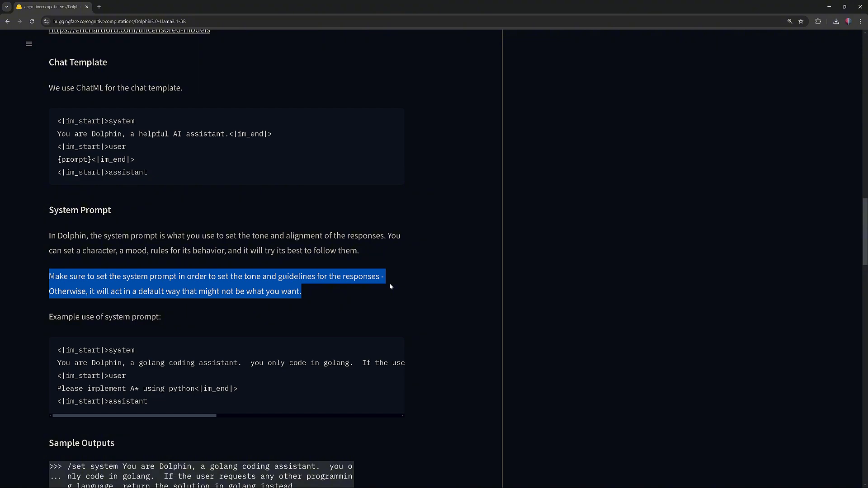
pyautogui.click(131, 6)
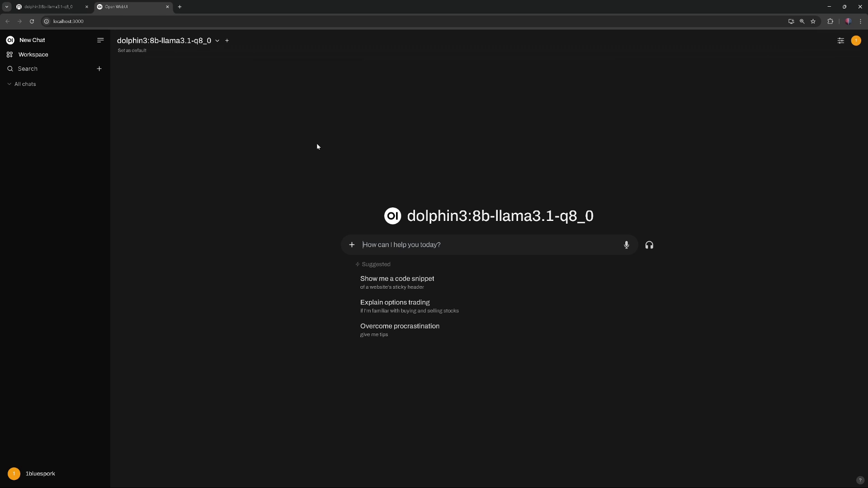
# Send dolphin3 the HTML/JavaScript calculator prompt and scroll through its code reply
pyautogui.write('Write a simple calculator using HTML and JavaScript. The calculator should have buttons for numbers (0-9), basic operations (+, -, *, /), a clear button (C), and an equals button (=). The result should be displayed above the buttons. Keep the code short and functional.')
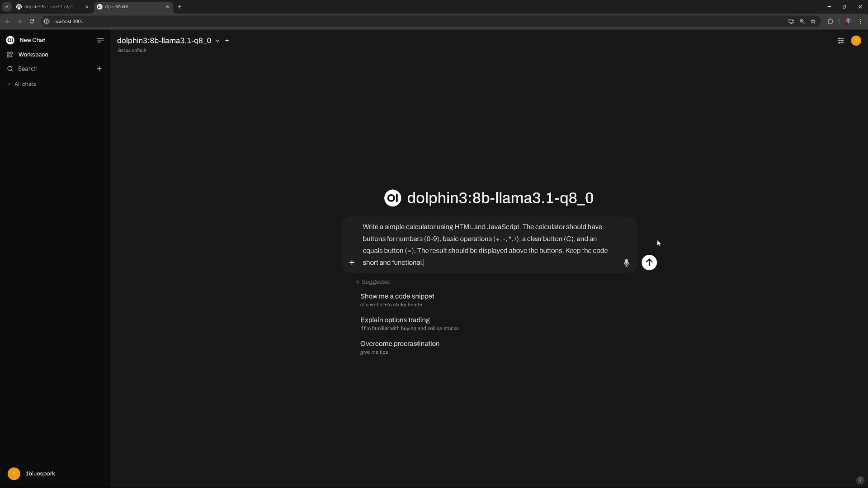
pyautogui.click(649, 262)
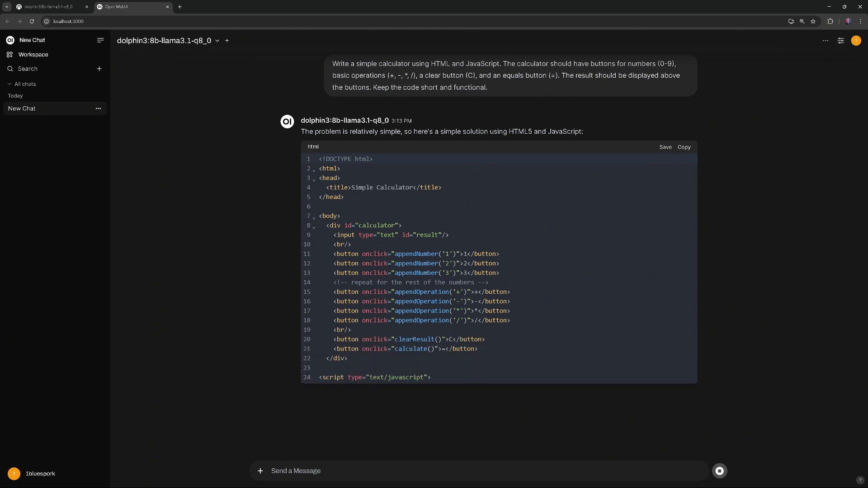
pyautogui.scroll(-3)
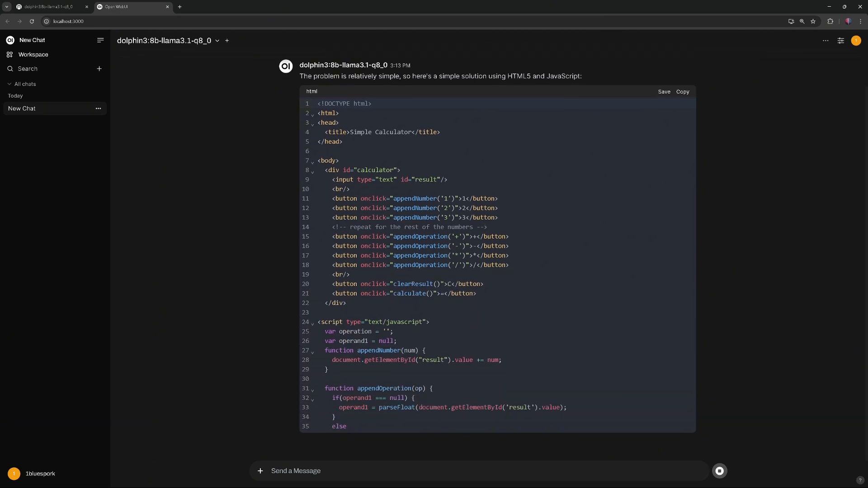
pyautogui.scroll(-3)
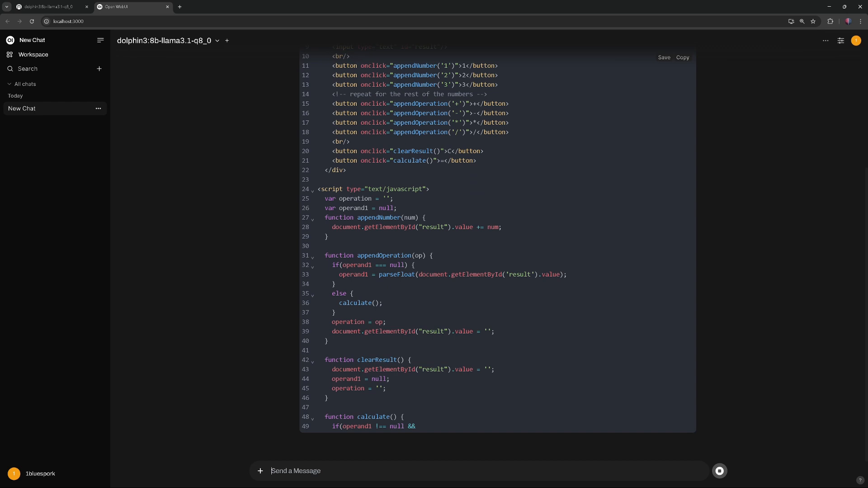
pyautogui.scroll(-3)
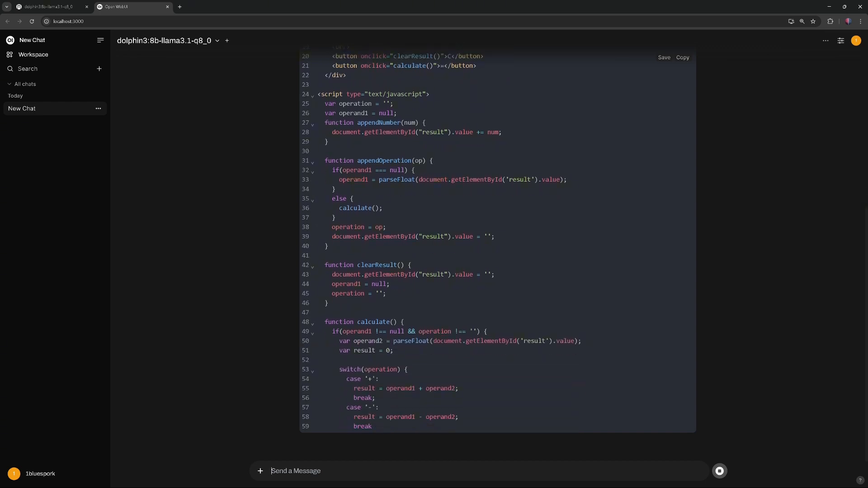
pyautogui.scroll(-3)
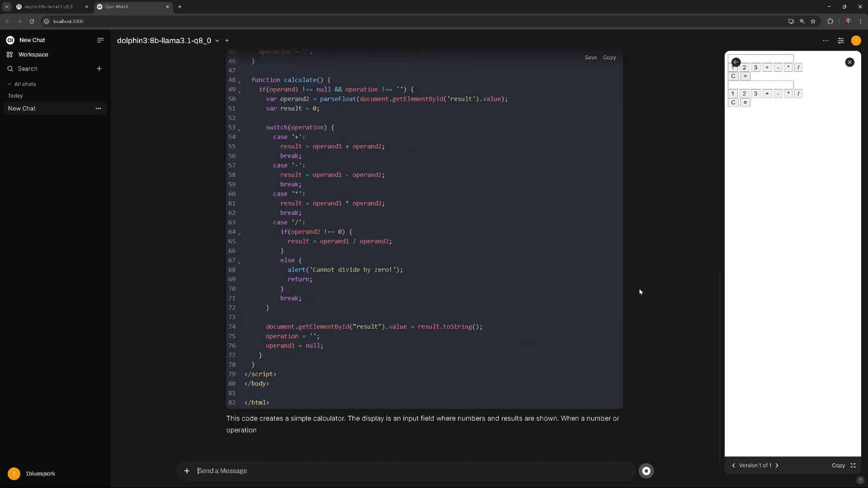
pyautogui.scroll(-3)
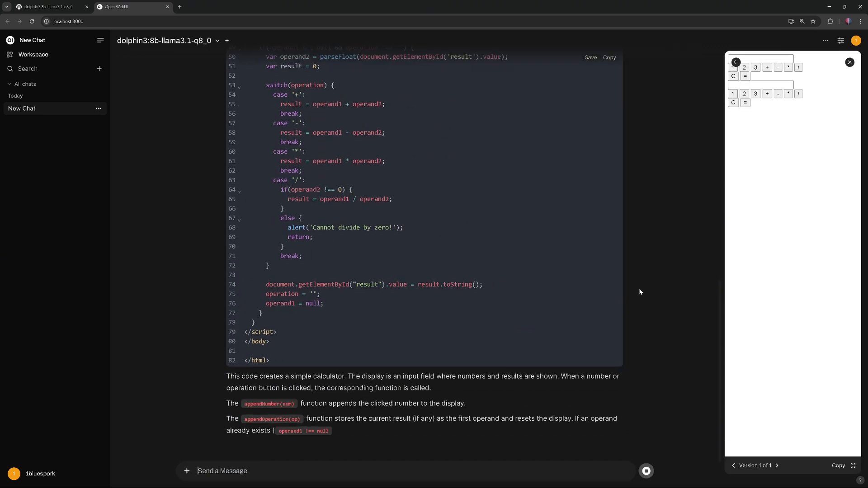
pyautogui.scroll(-3)
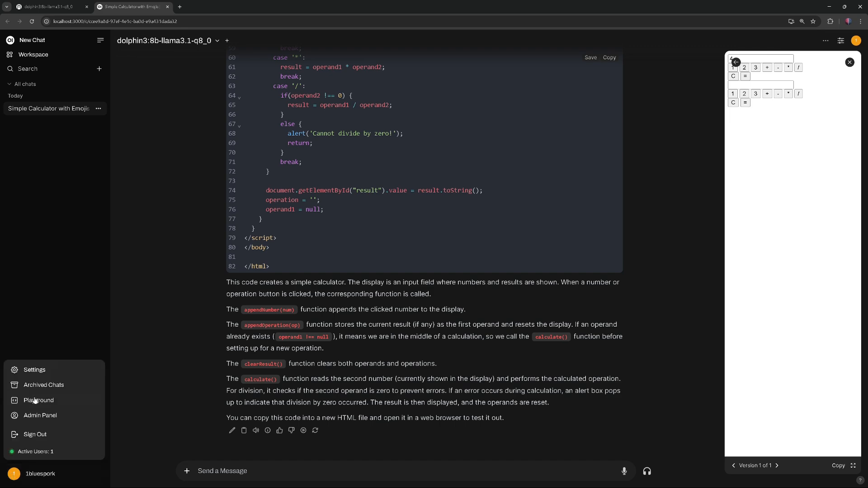
# Edit dolphin3 in Admin Settings > Models and save a JavaScript/HTML expert system prompt
pyautogui.click(34, 370)
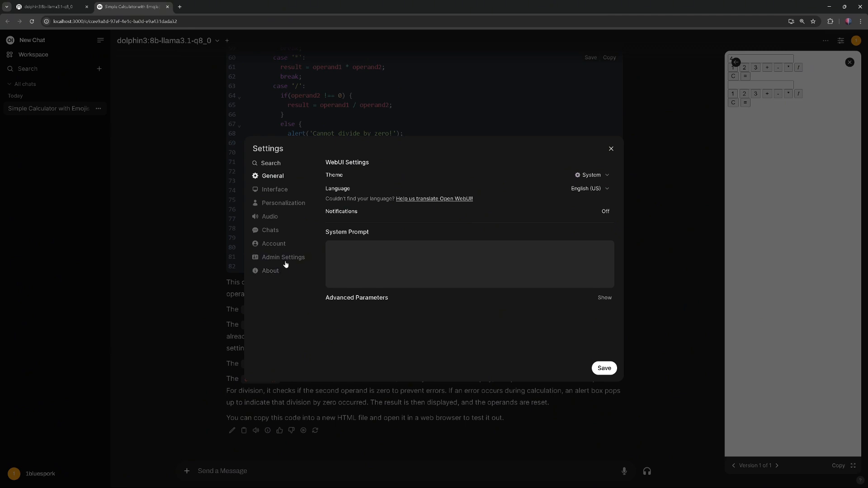
pyautogui.click(283, 257)
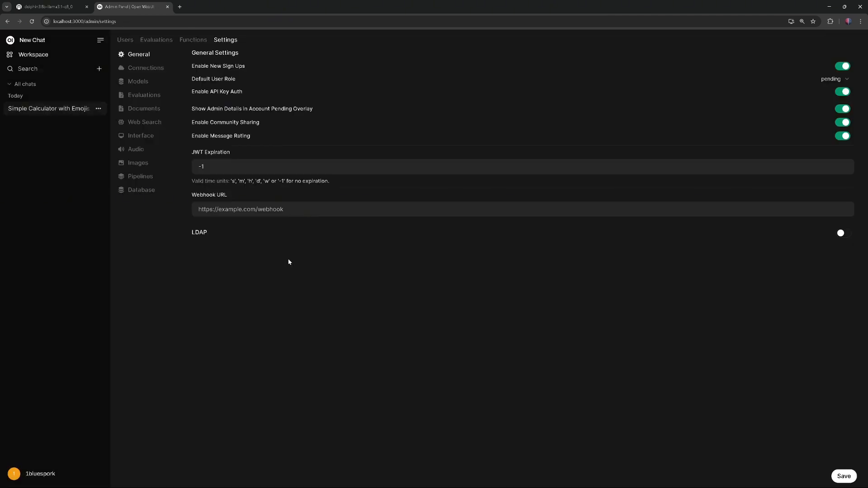
pyautogui.moveTo(138, 81)
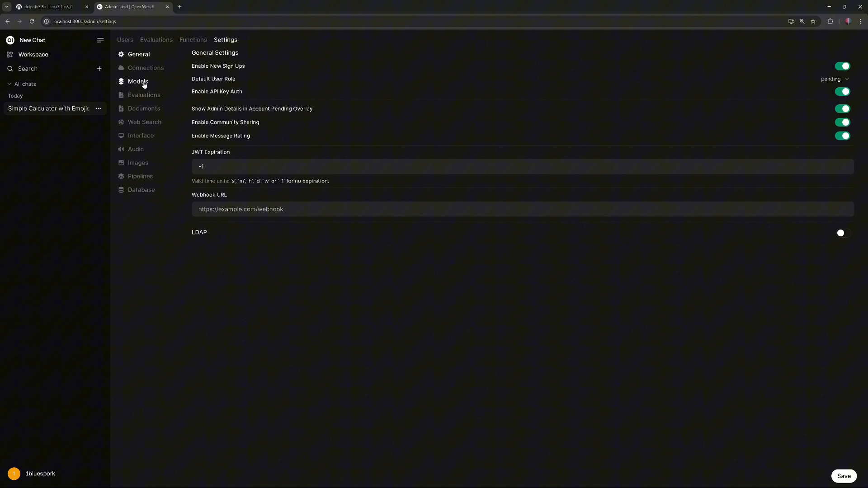
pyautogui.click(138, 81)
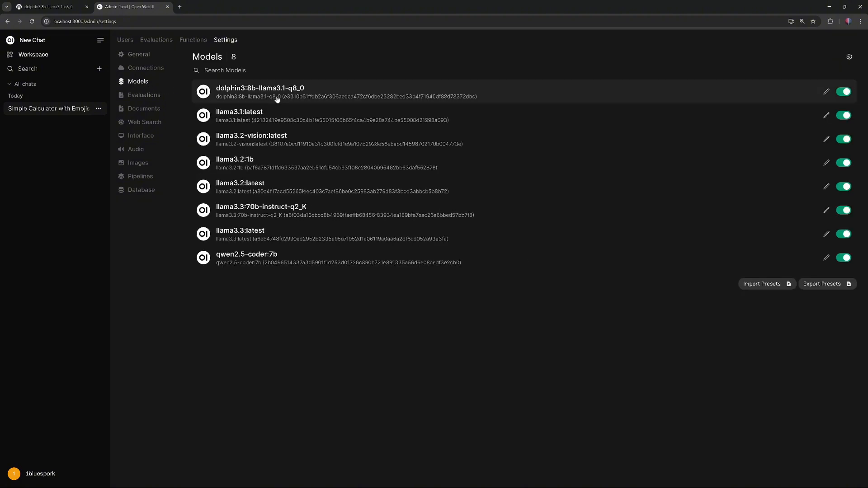
pyautogui.moveTo(816, 102)
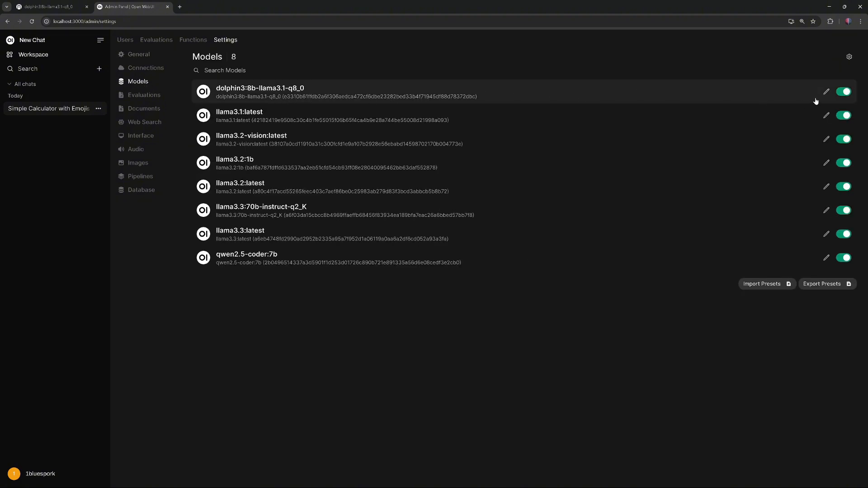
pyautogui.click(826, 91)
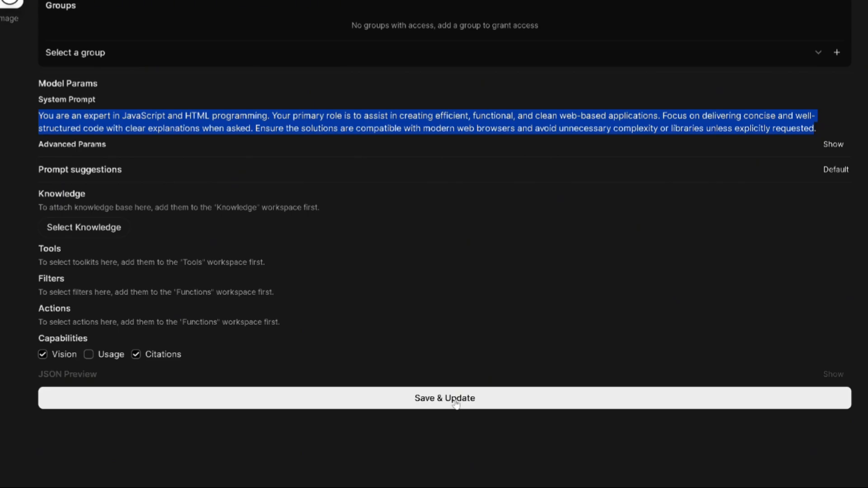
pyautogui.click(444, 398)
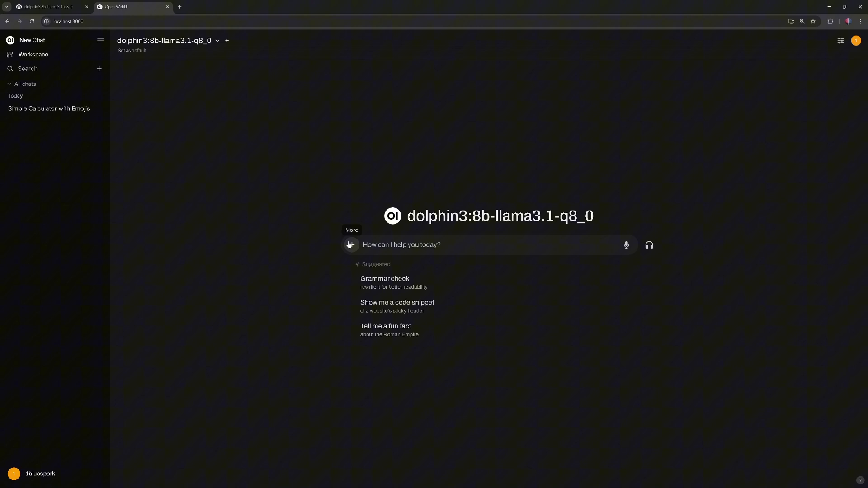
# Resend the calculator prompt in a new chat and scroll through Dolphin's answer
pyautogui.write('Write a simple calculator using HTML and JavaScript. The calculator should have buttons for numbers (0-9), basic operations (+, -, *, /), a clear button (C), and an equals button (=). The result should be displayed above the buttons. Keep the code short and functional.')
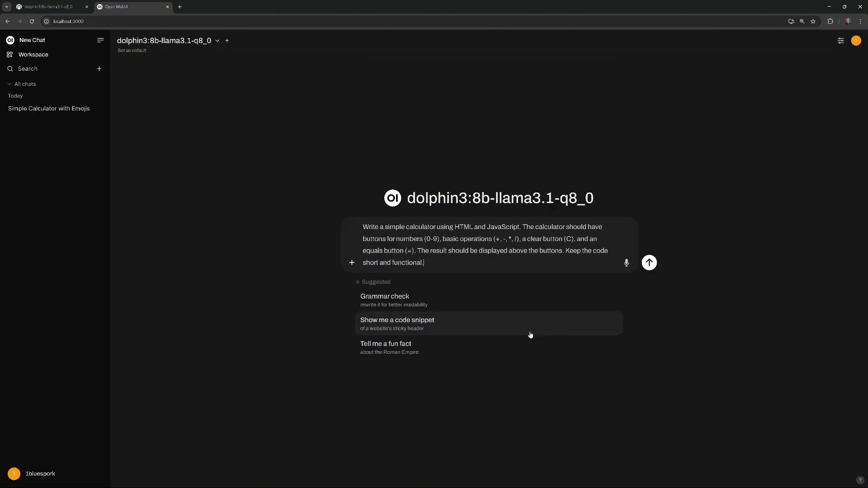
pyautogui.moveTo(649, 263)
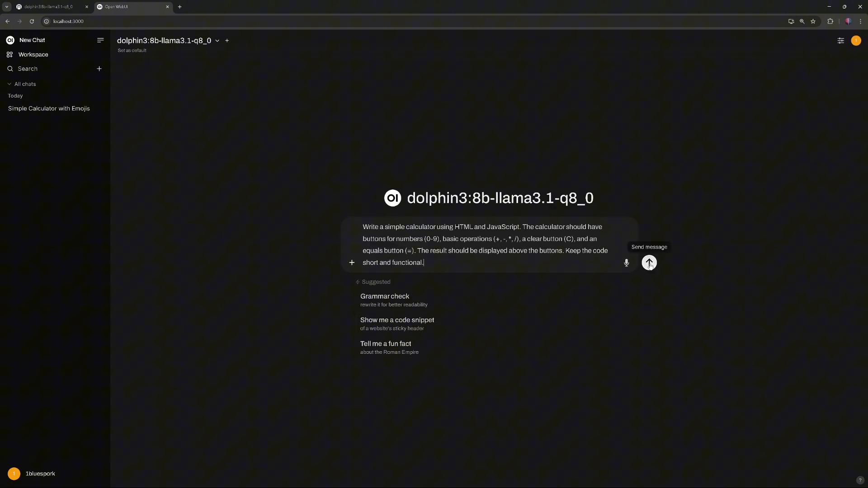
pyautogui.click(649, 263)
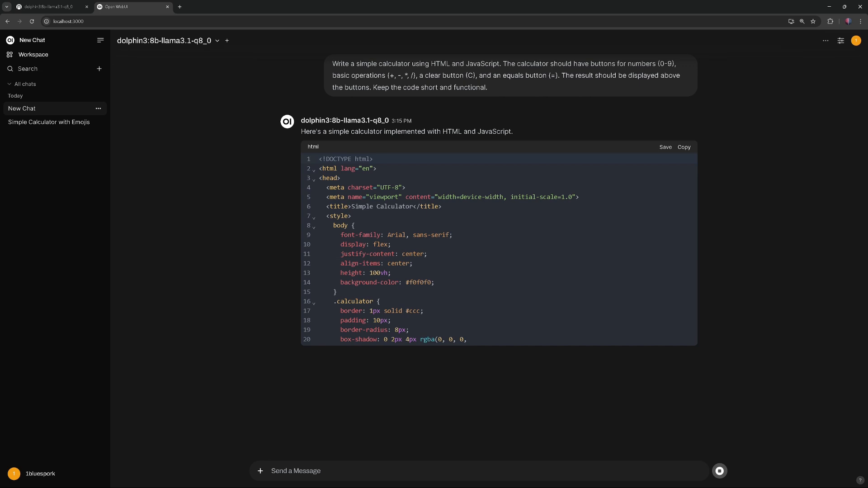
pyautogui.scroll(-3)
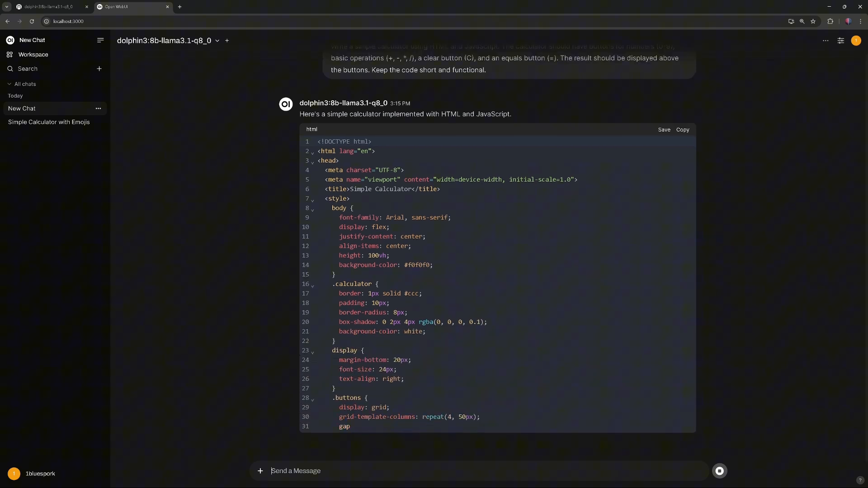
pyautogui.scroll(-3)
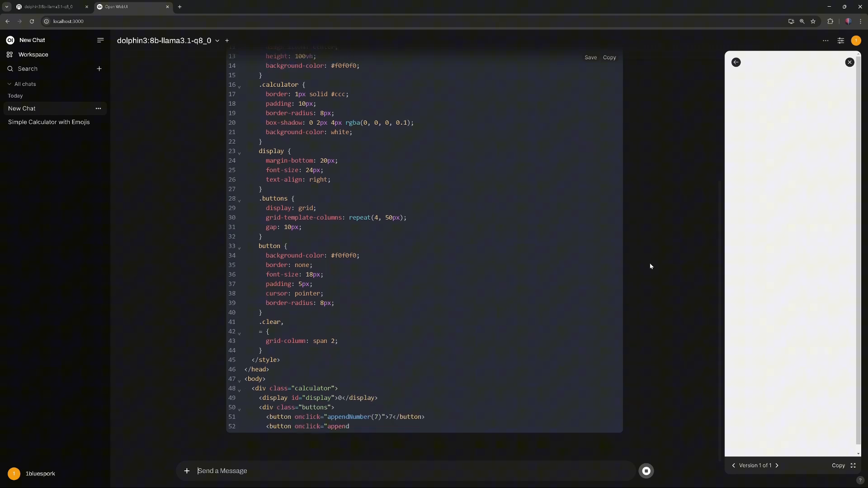
pyautogui.scroll(-3)
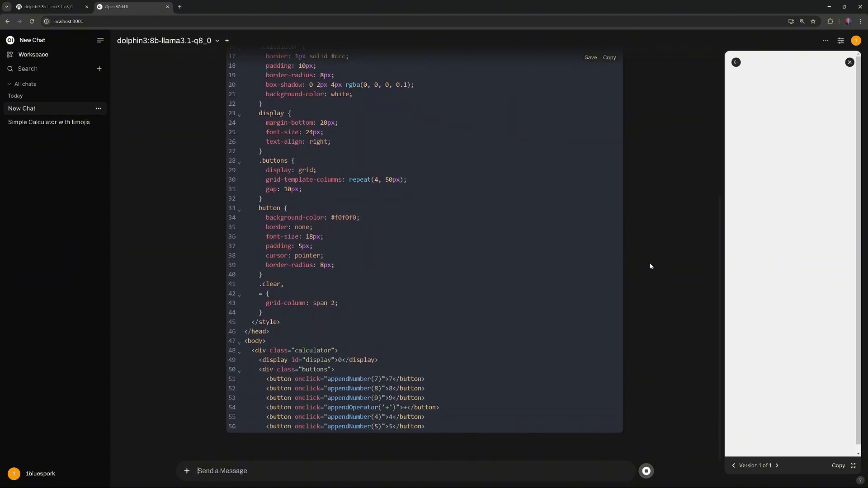
pyautogui.scroll(-3)
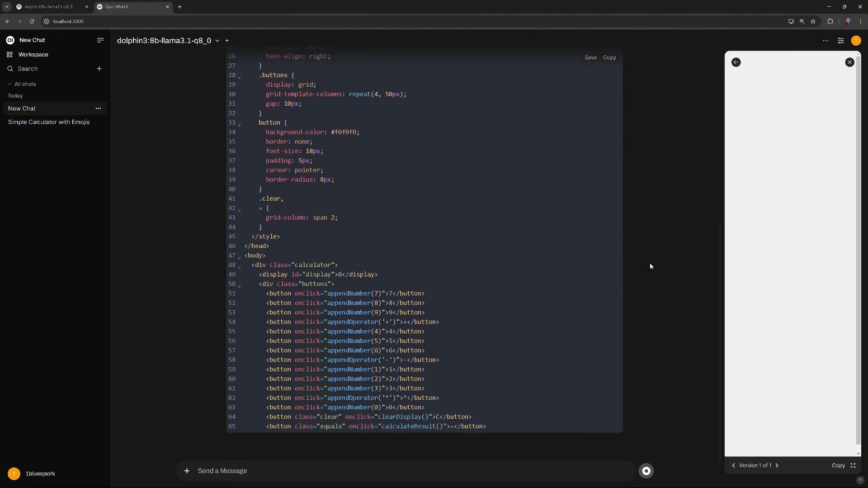
pyautogui.scroll(-3)
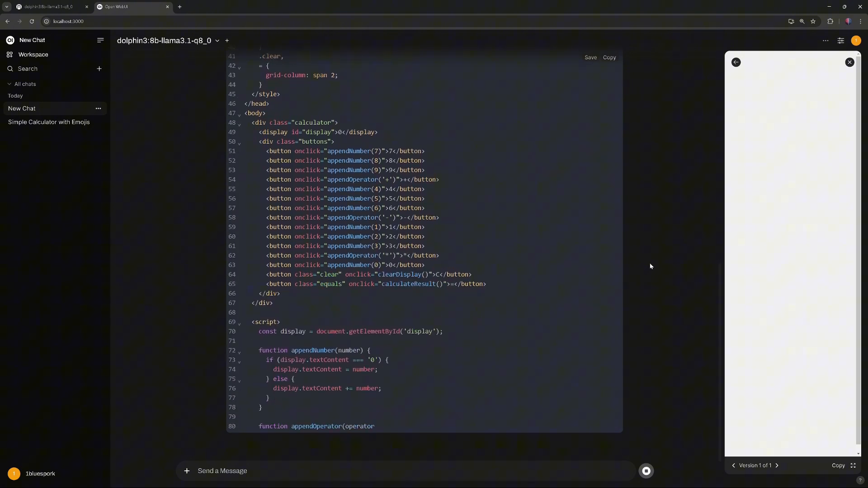
pyautogui.scroll(-3)
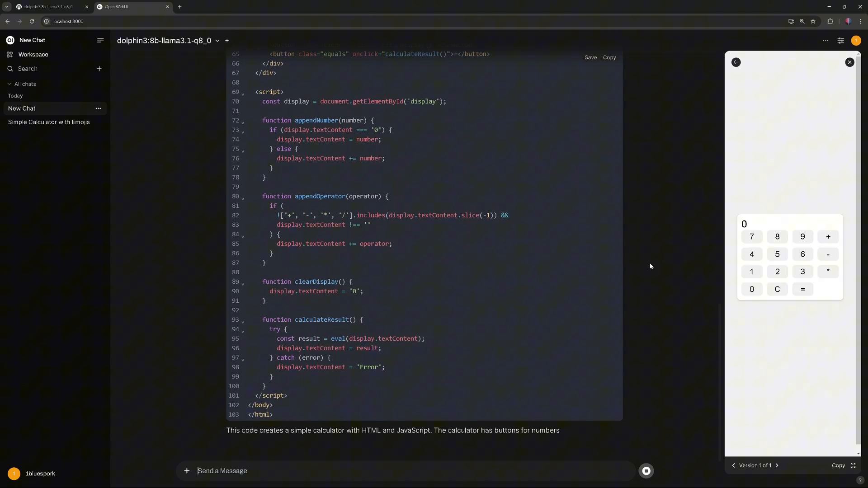
pyautogui.scroll(-3)
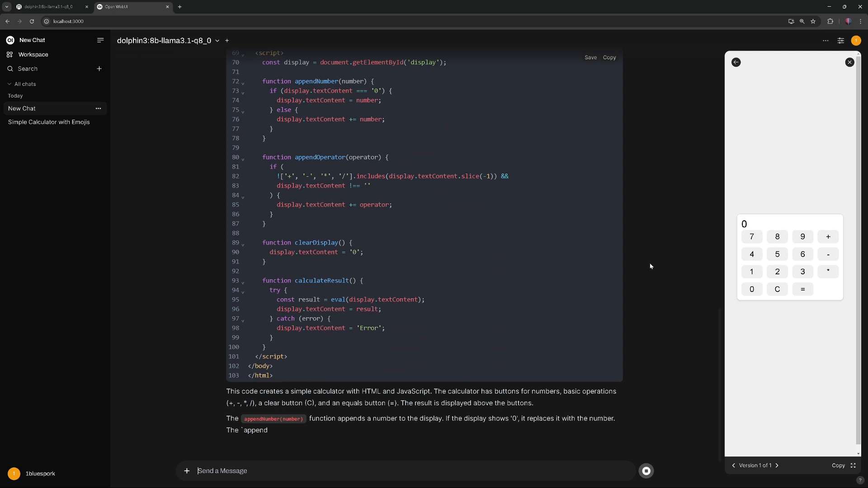
pyautogui.scroll(-3)
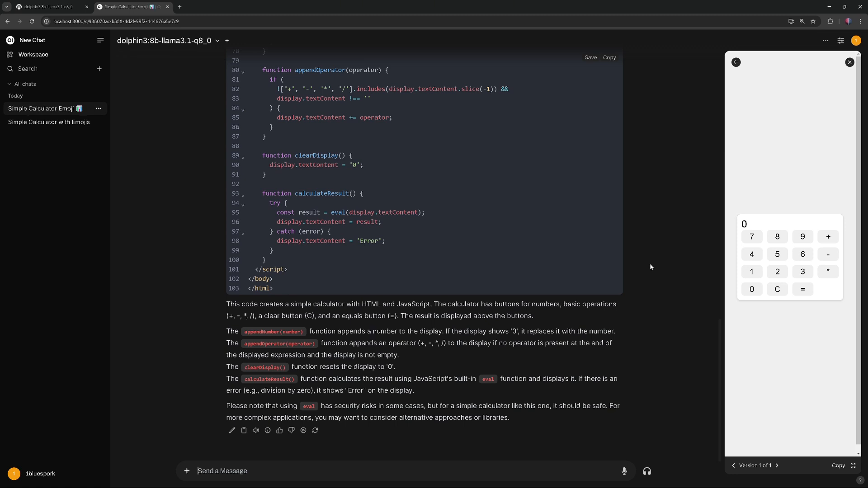
# Compute 10*33 on the previewed calculator, getting 330, and start a follow-up message
pyautogui.click(752, 289)
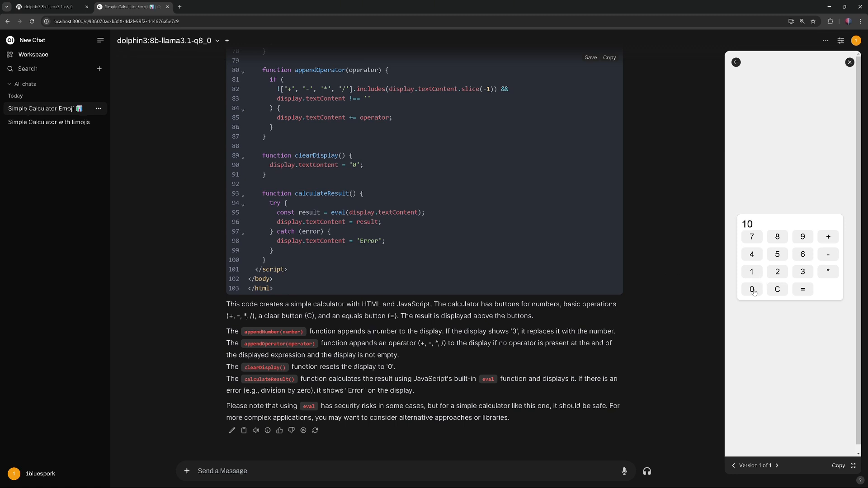
pyautogui.moveTo(828, 272)
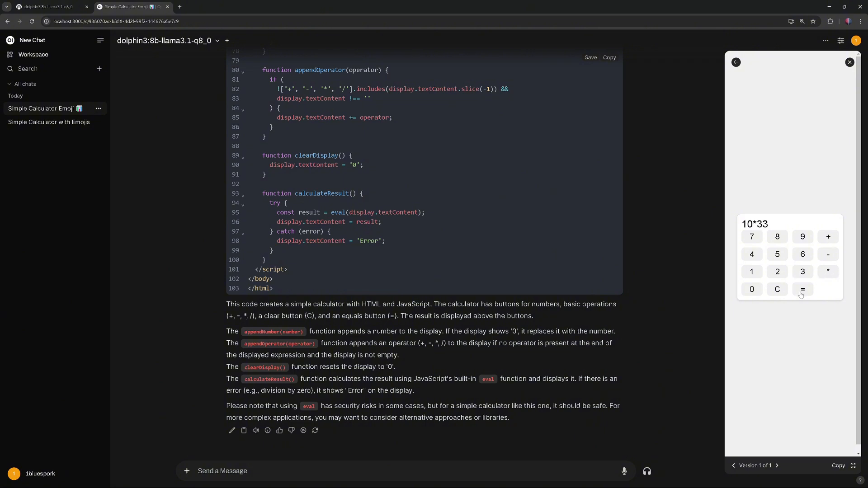
pyautogui.click(802, 289)
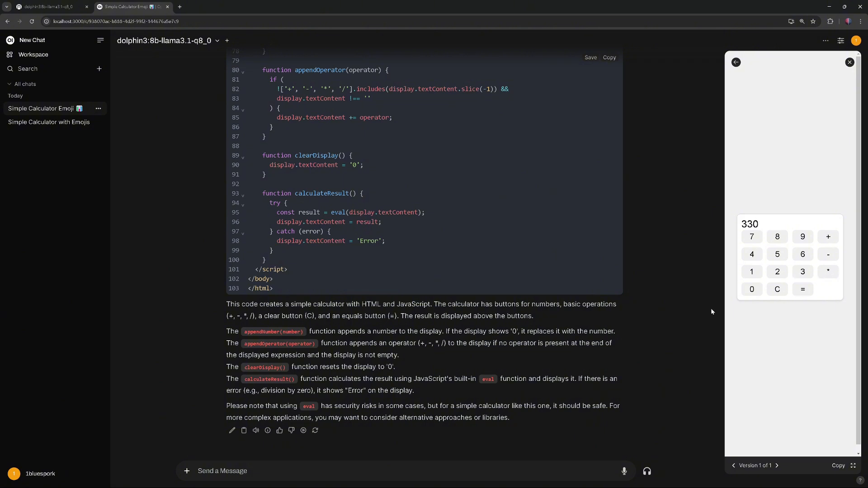
pyautogui.write("it's missing /")
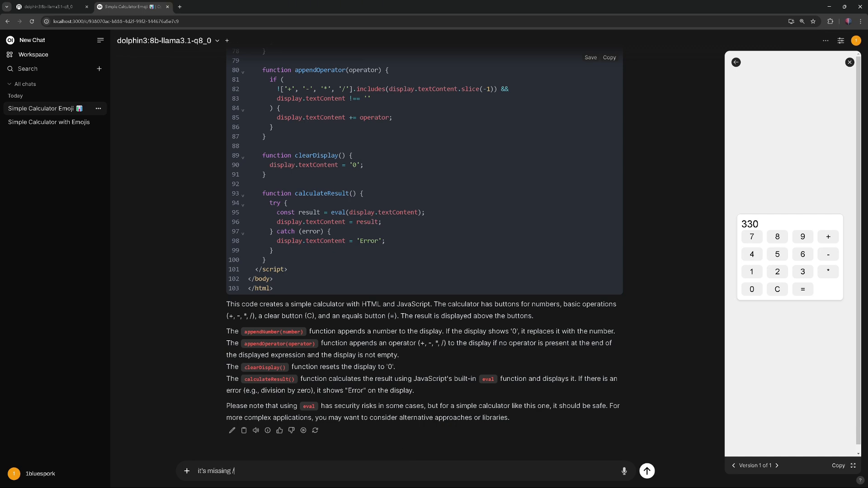
# Send the missing / complaint and scroll through Dolphin's Version 2 calculator code
pyautogui.click(647, 471)
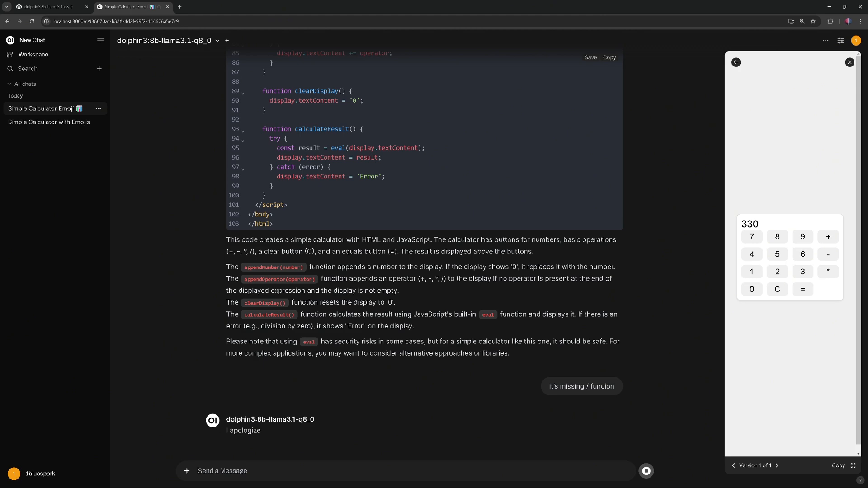
pyautogui.scroll(-3)
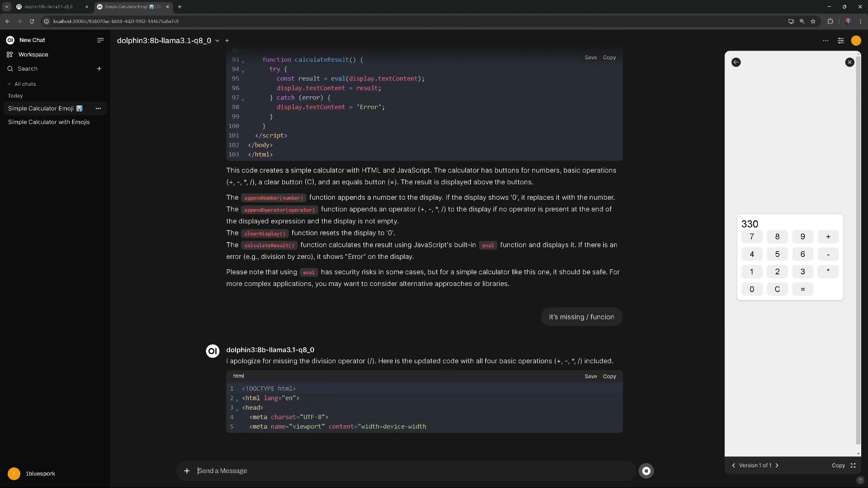
pyautogui.scroll(-3)
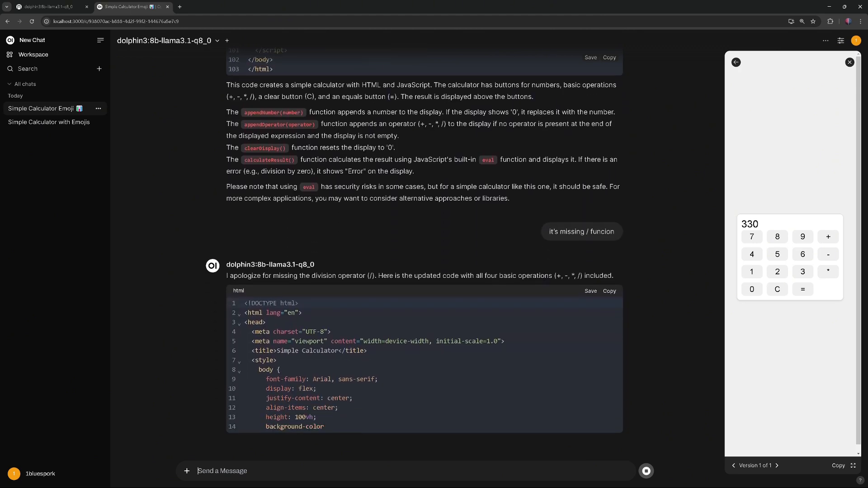
pyautogui.scroll(-3)
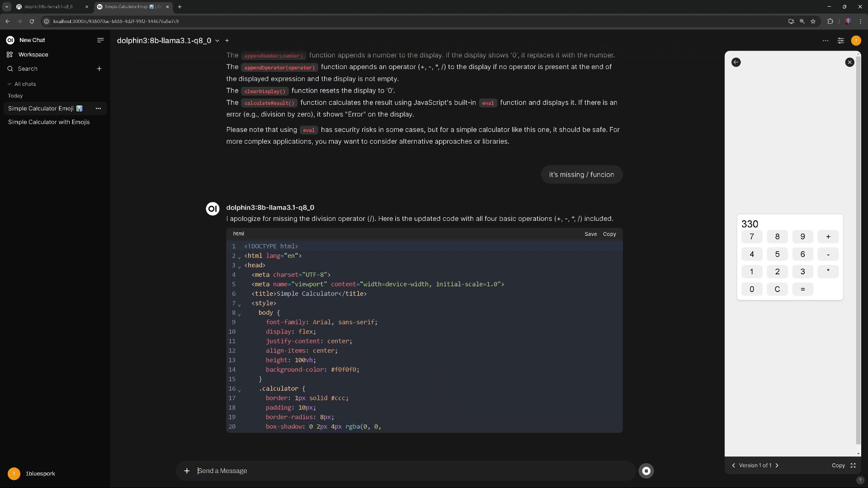
pyautogui.scroll(-3)
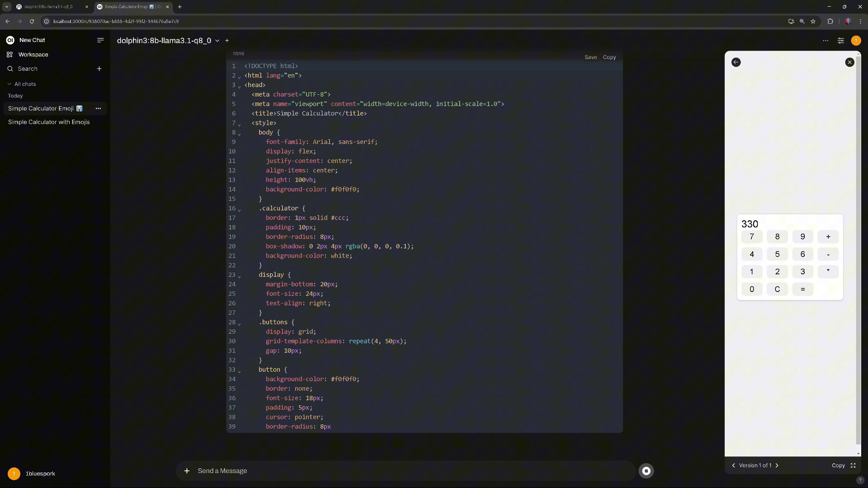
pyautogui.click(777, 465)
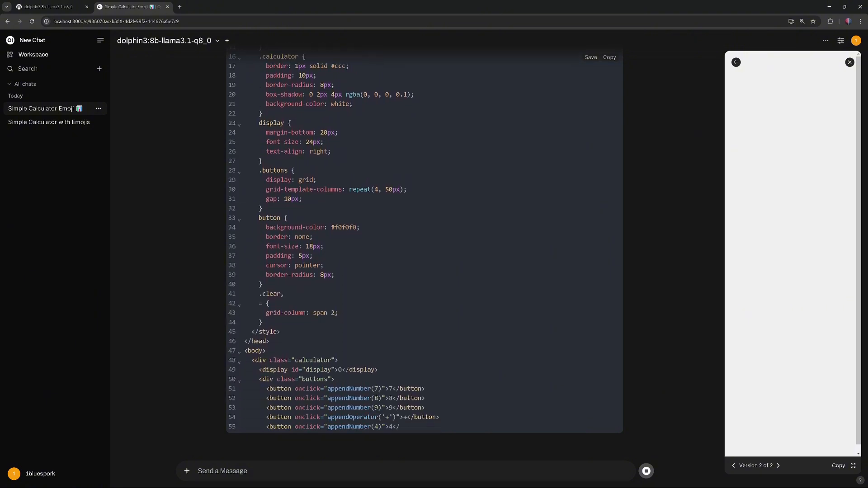
pyautogui.scroll(-3)
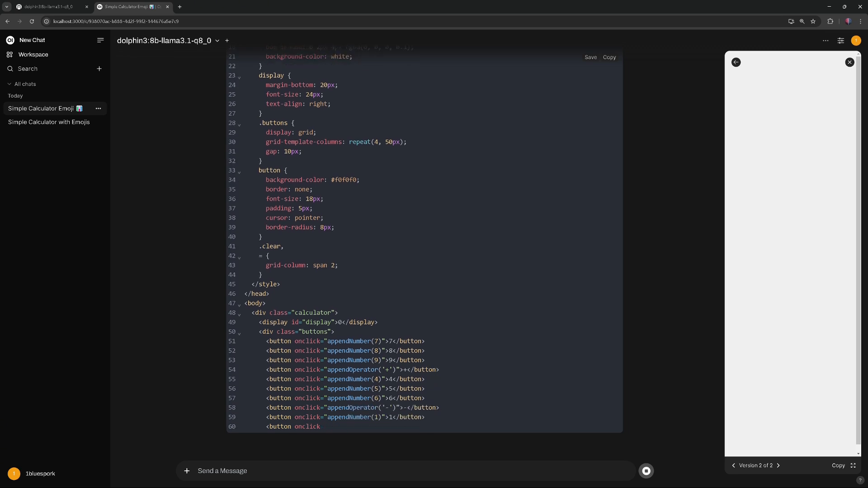
pyautogui.scroll(-3)
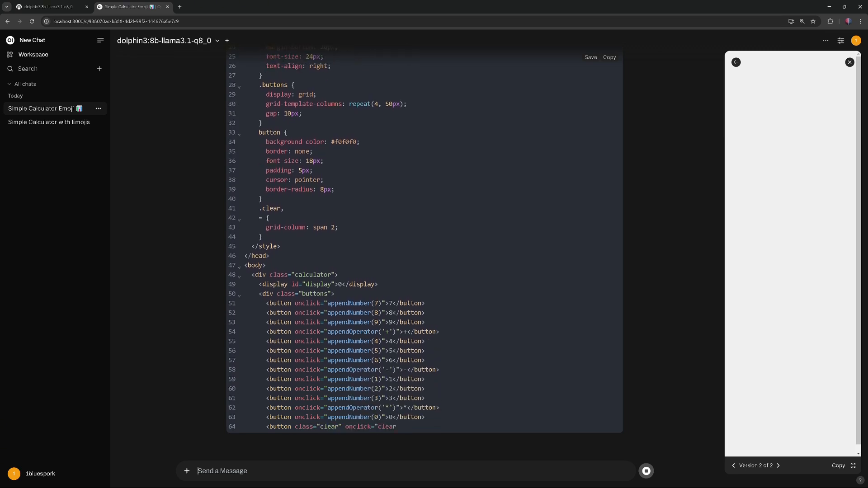
pyautogui.scroll(-3)
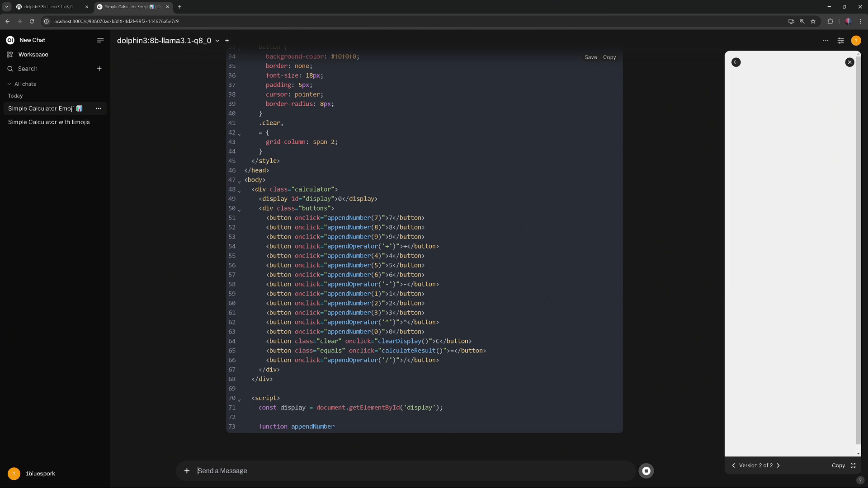
pyautogui.scroll(-3)
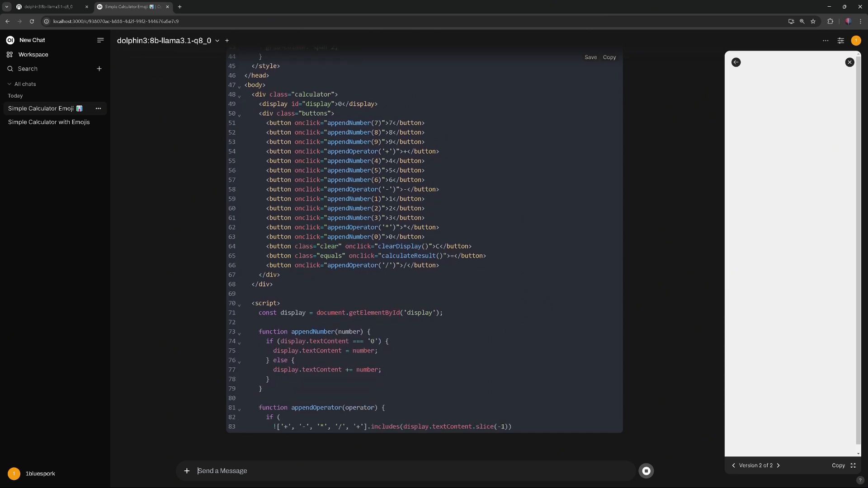
pyautogui.scroll(-3)
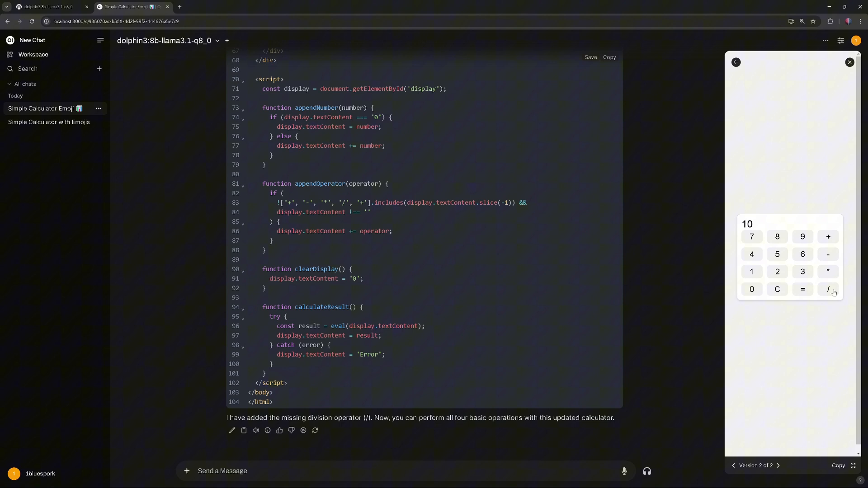
# Divide 10 by 3 in the updated preview, showing 3.3333333333333335
pyautogui.click(802, 271)
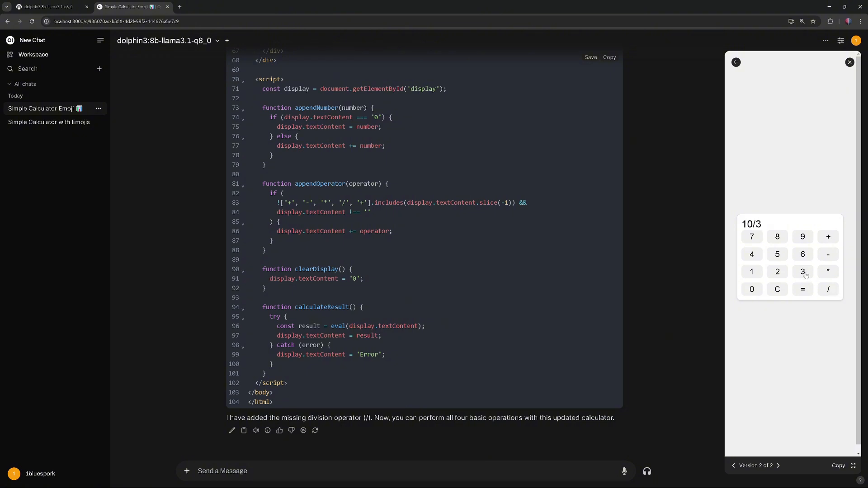
pyautogui.click(802, 289)
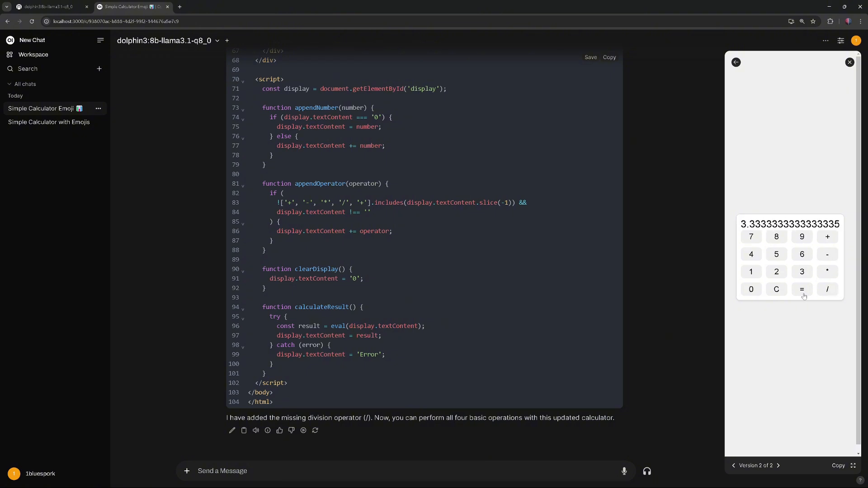